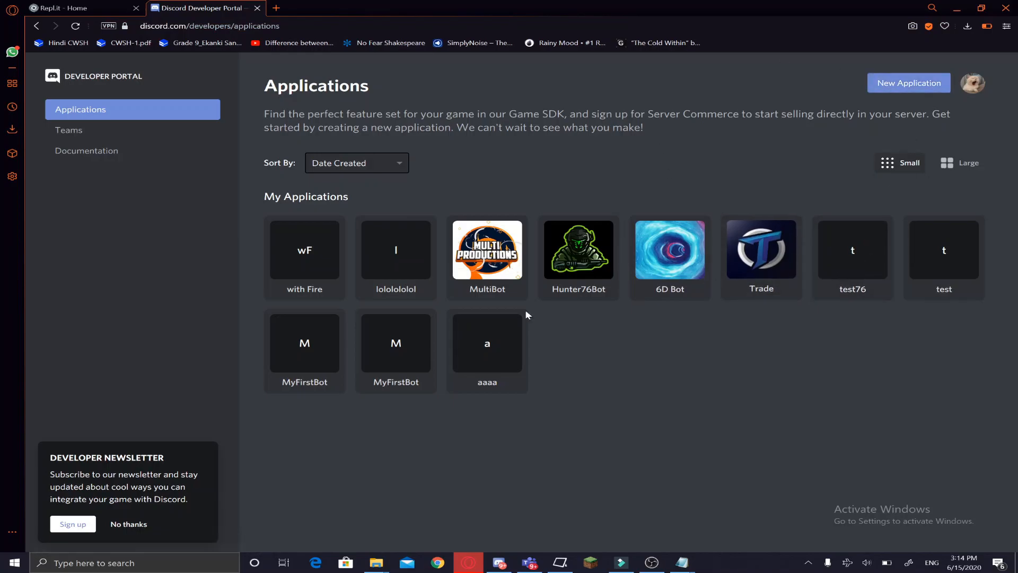
# Go to the test76 application's Bot settings page in the Developer Portal.
pyautogui.click(852, 250)
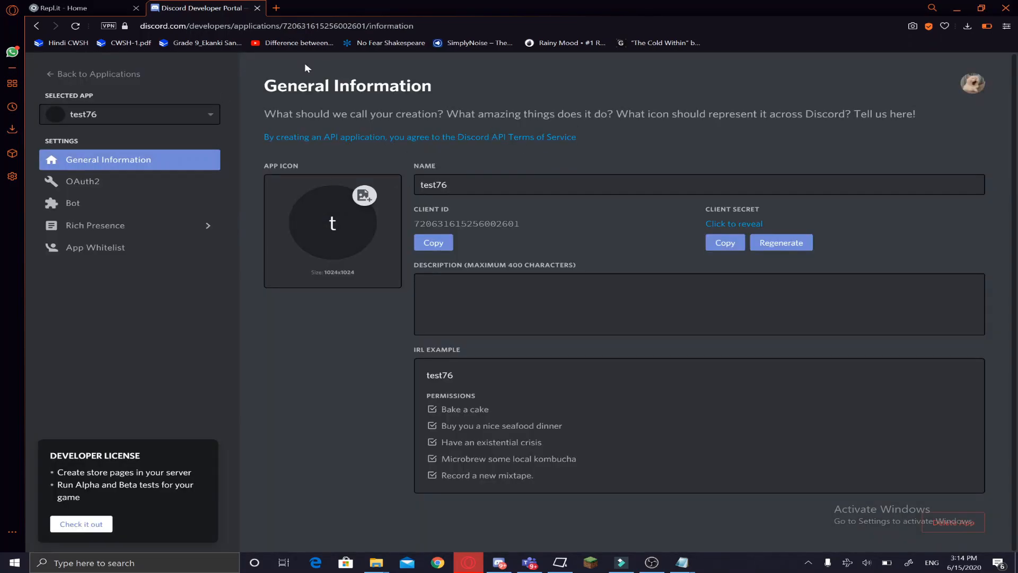
pyautogui.click(74, 202)
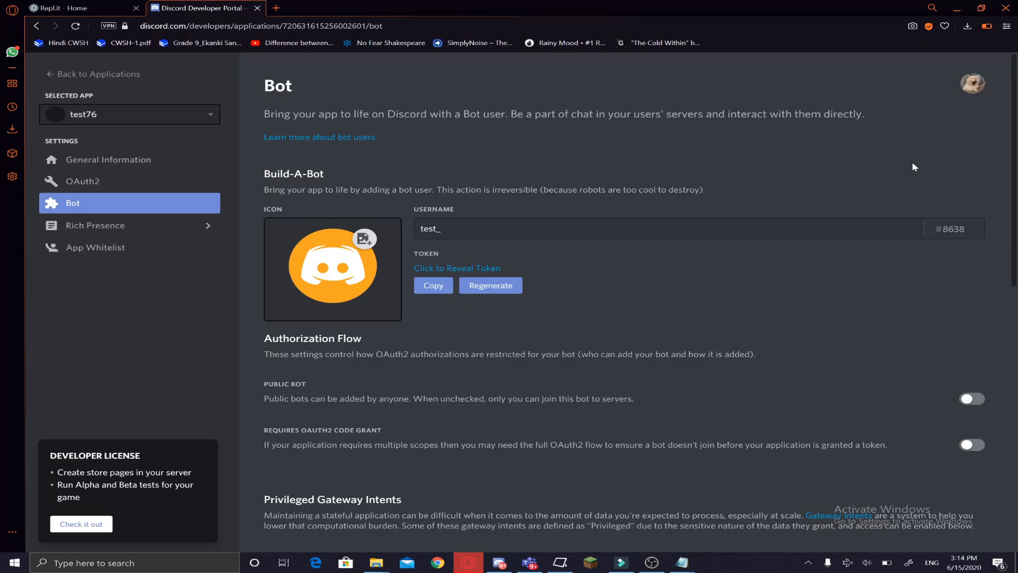
pyautogui.moveTo(760, 140)
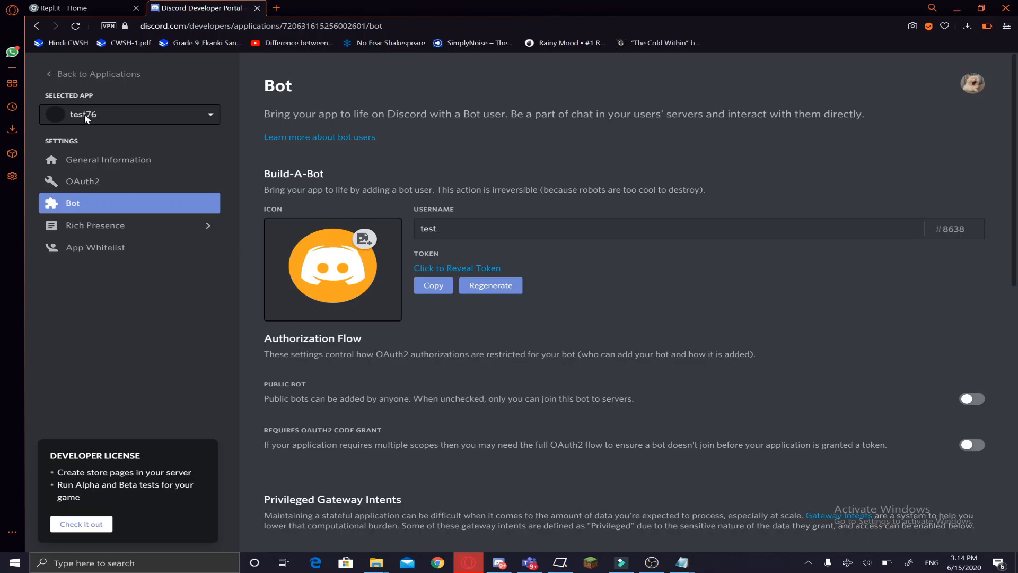
pyautogui.moveTo(367, 198)
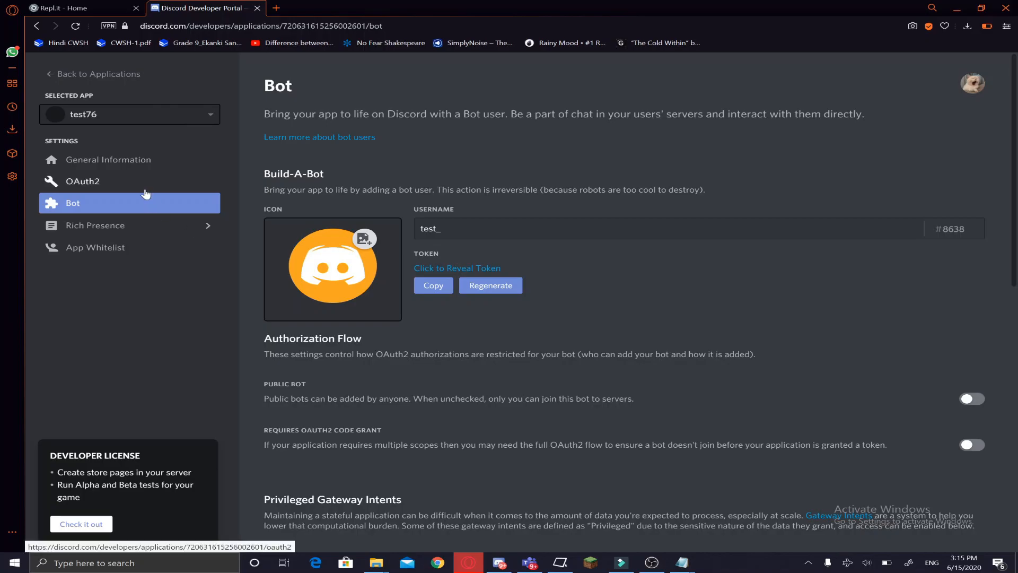
# Build an OAuth2 invite URL with bot scope and Administrator permission, and copy it.
pyautogui.click(83, 181)
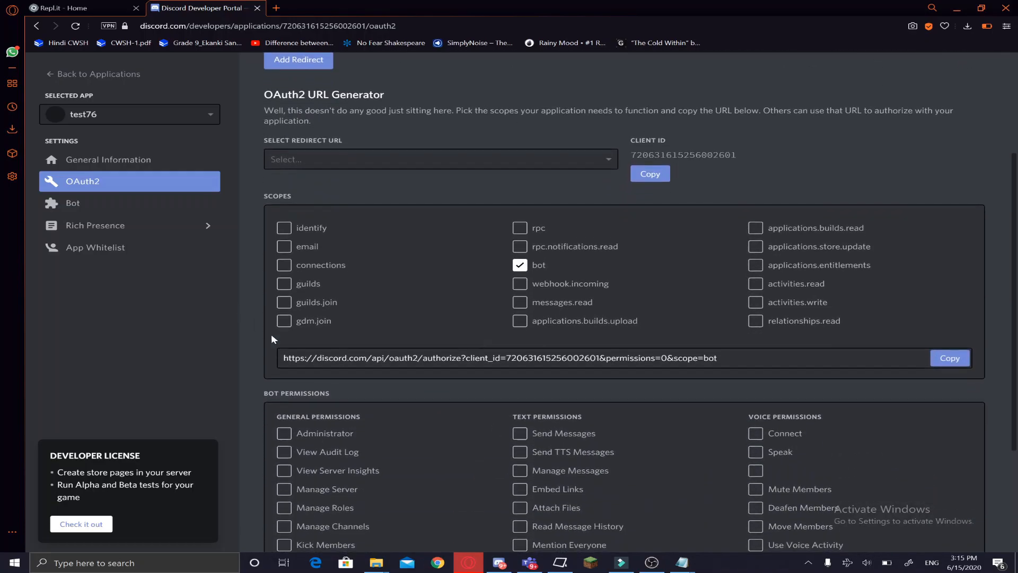
pyautogui.click(284, 432)
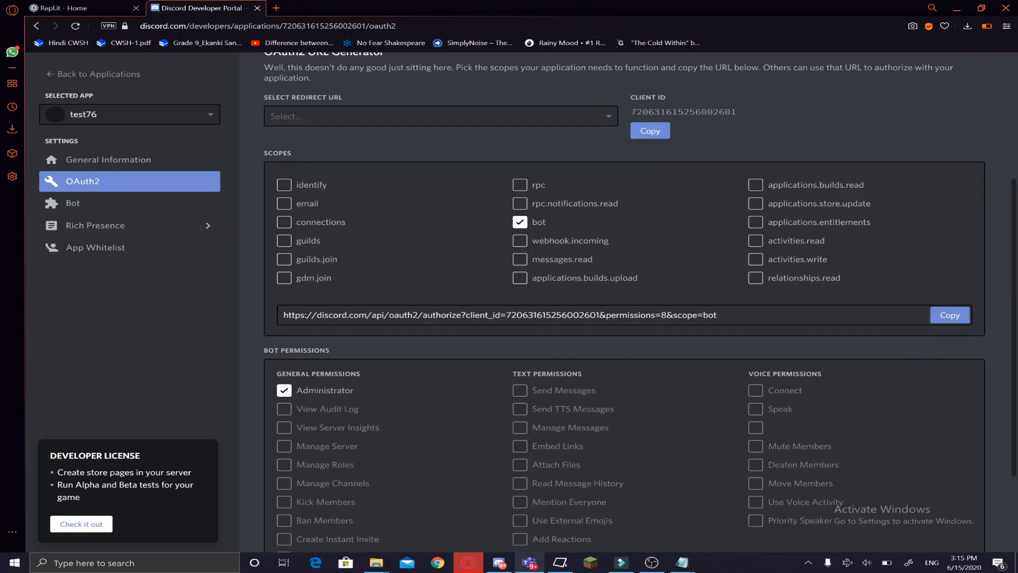
pyautogui.click(500, 562)
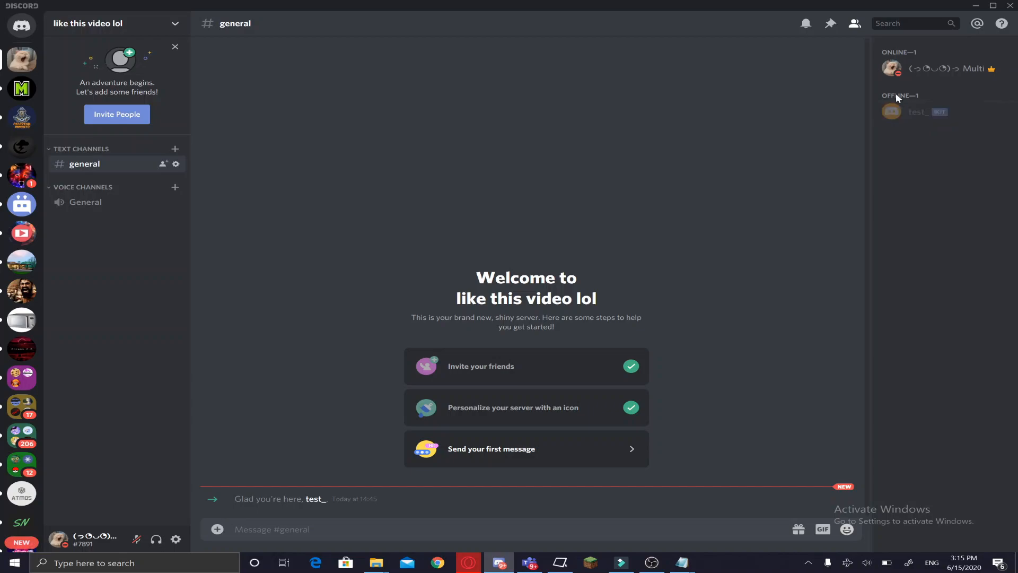
pyautogui.moveTo(913, 86)
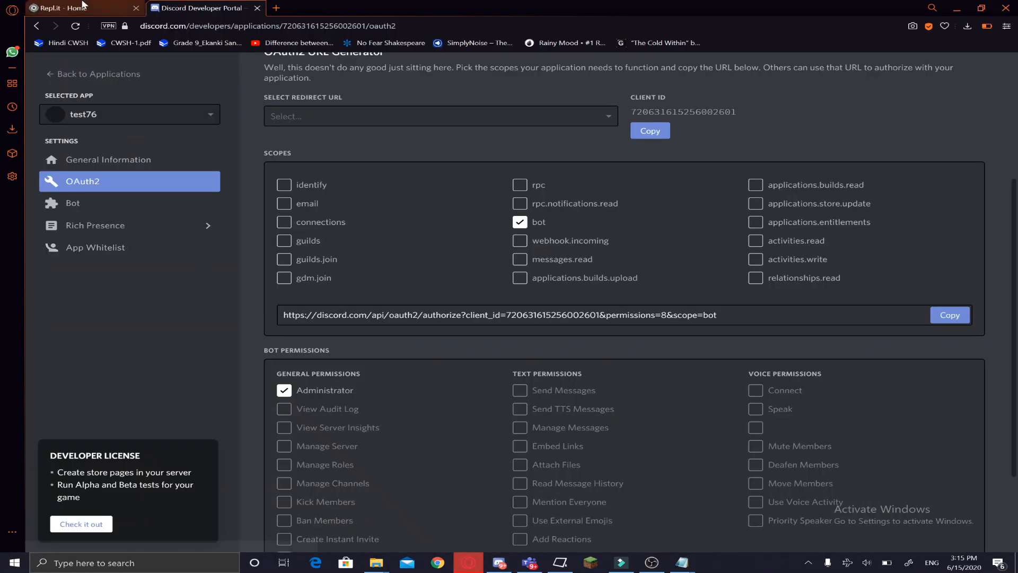
# Create a new Node.js repl from the Repl.it home page.
pyautogui.click(71, 8)
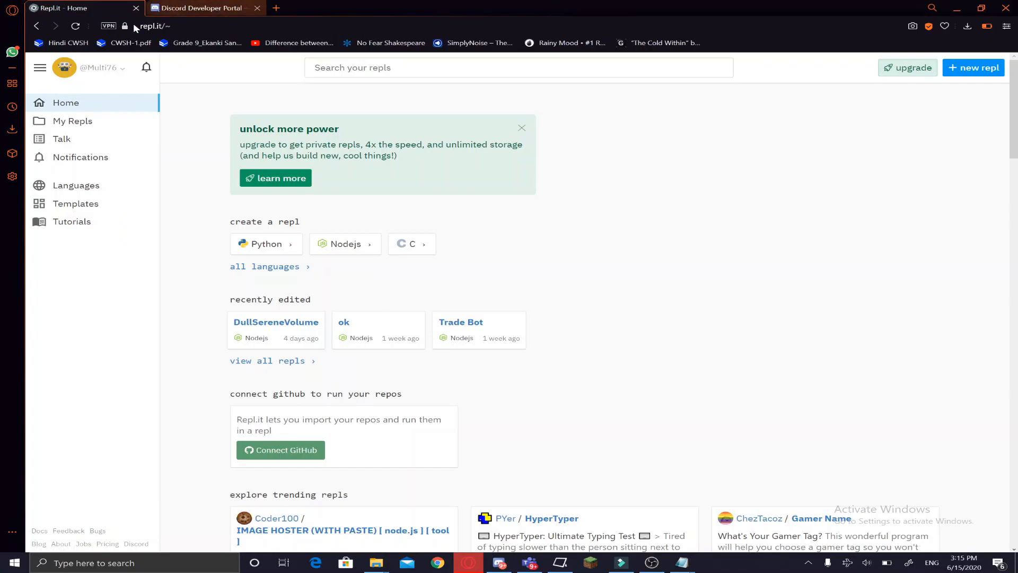
pyautogui.moveTo(75, 203)
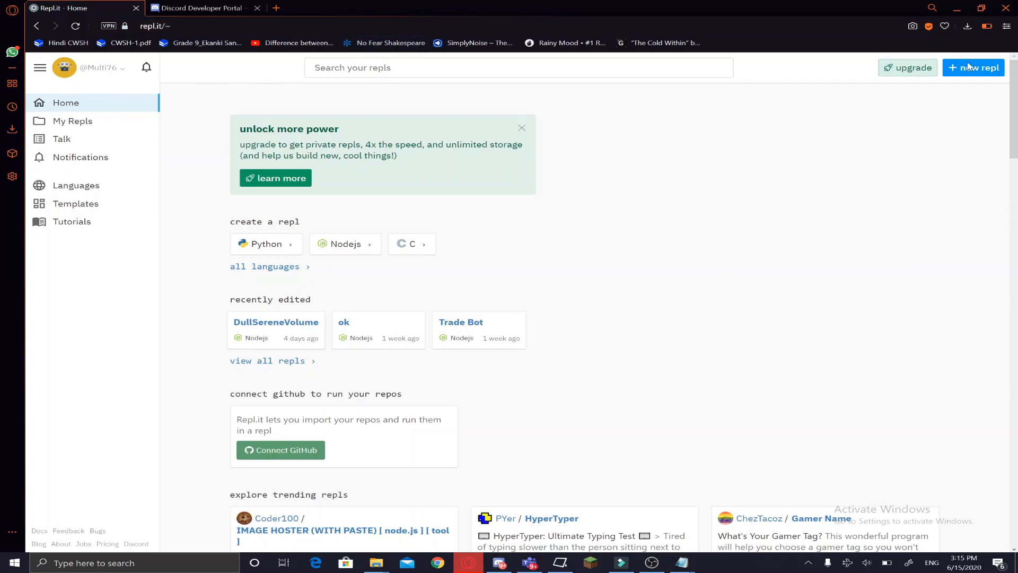
pyautogui.click(973, 68)
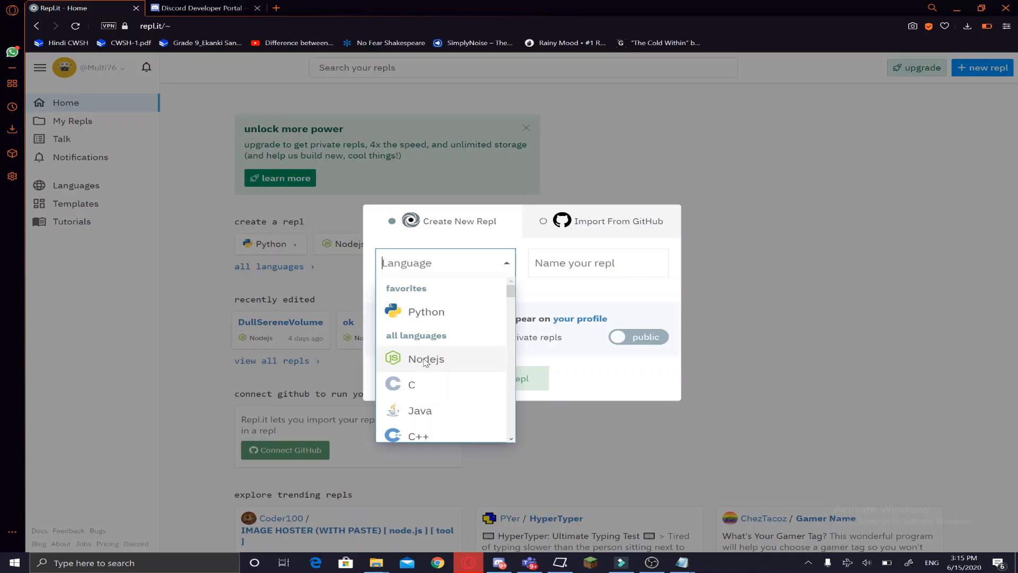
pyautogui.click(427, 358)
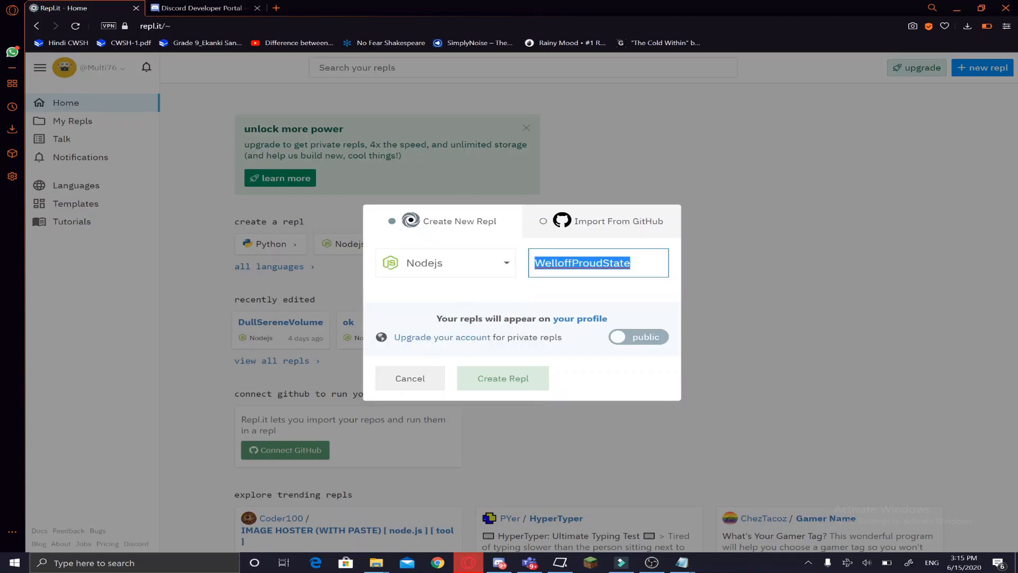
pyautogui.click(502, 378)
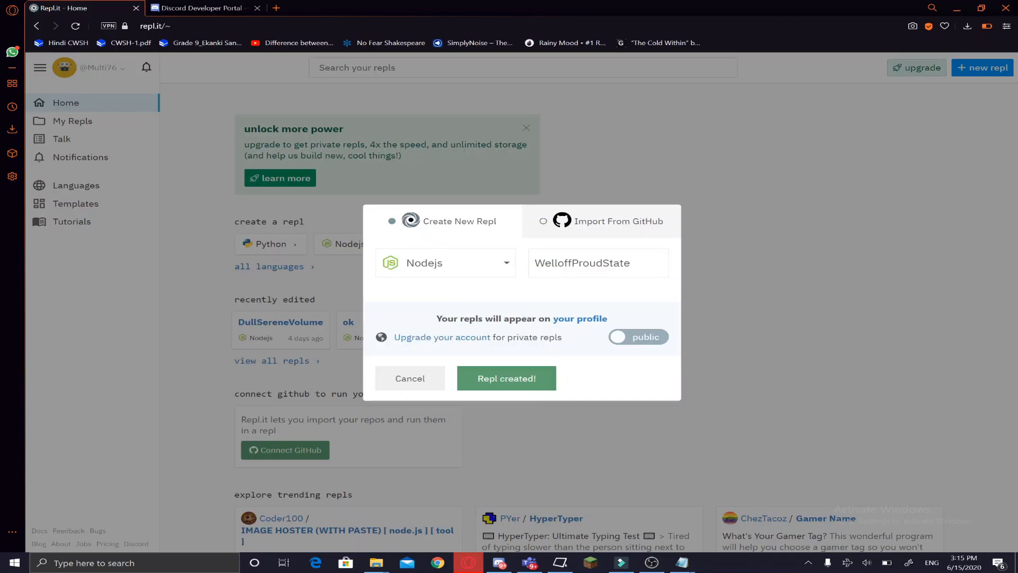
pyautogui.click(506, 378)
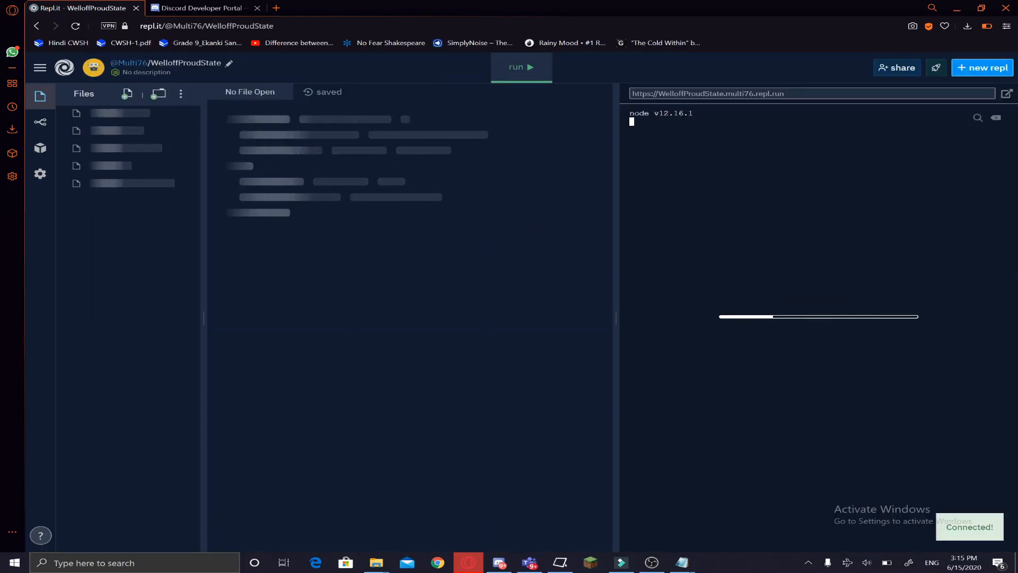
# Search the Packages sidebar for discord.js and add it to the repl.
pyautogui.click(103, 113)
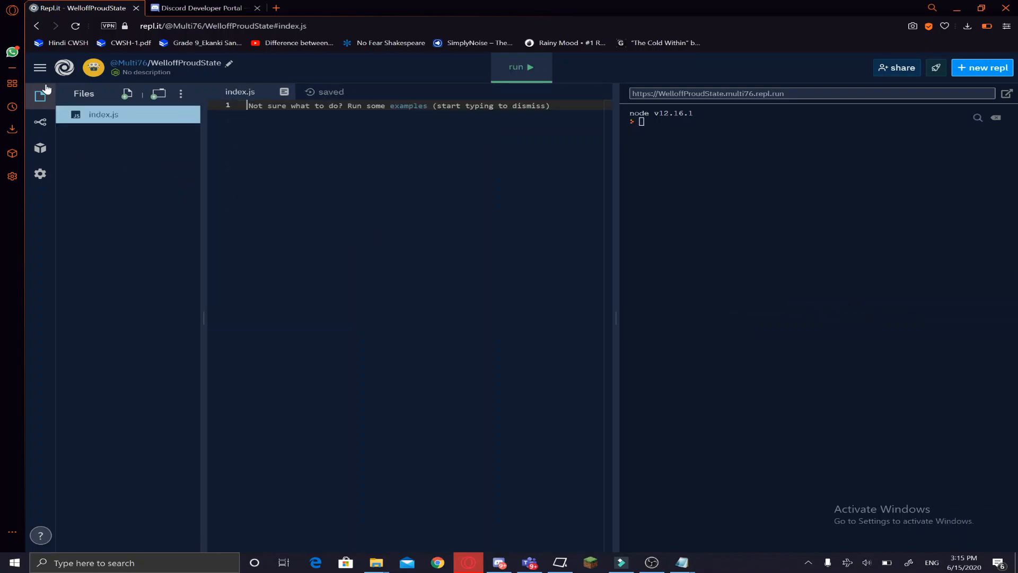
pyautogui.click(40, 149)
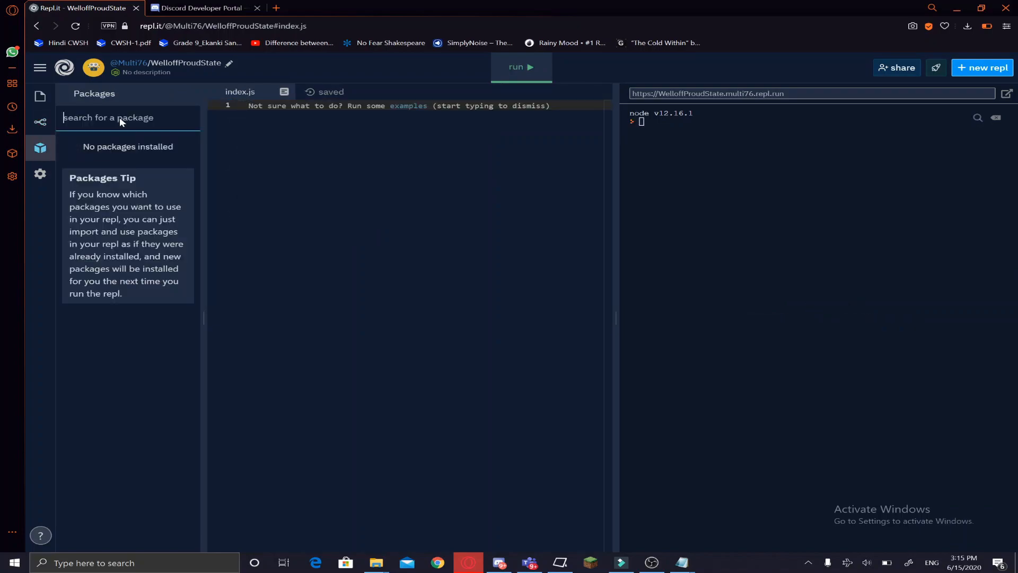
pyautogui.write('discord.js')
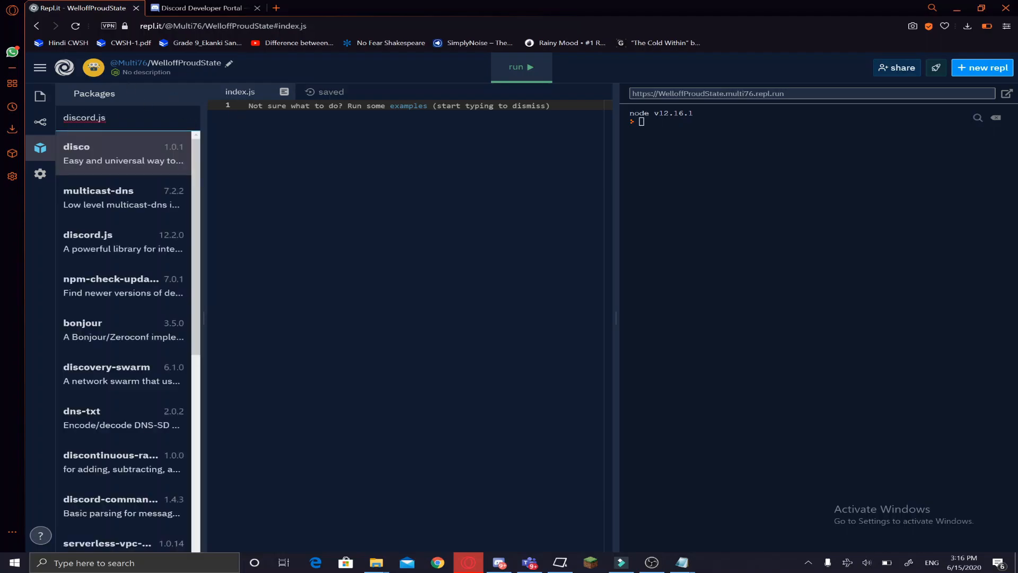
pyautogui.scroll(-3)
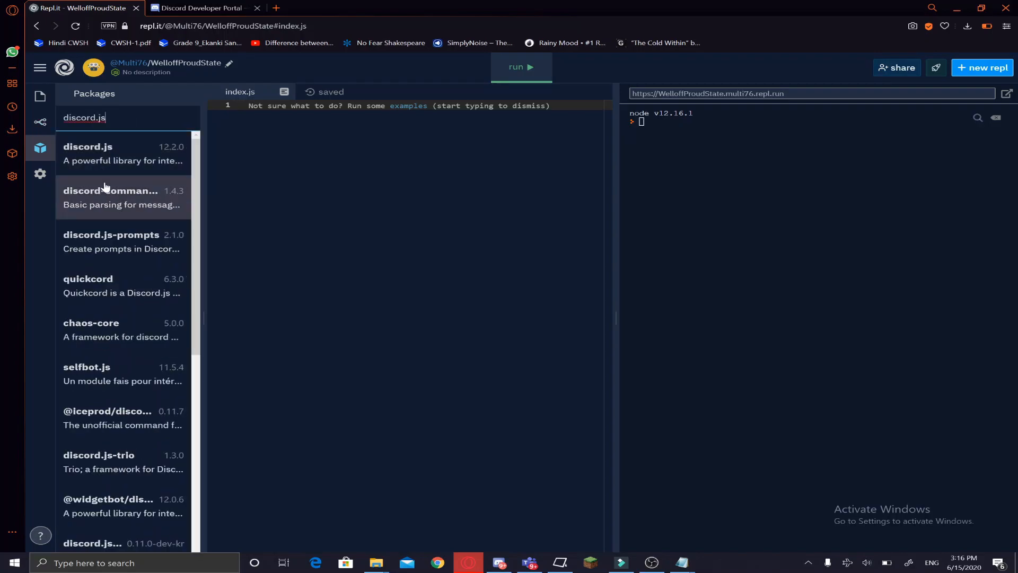
pyautogui.click(88, 153)
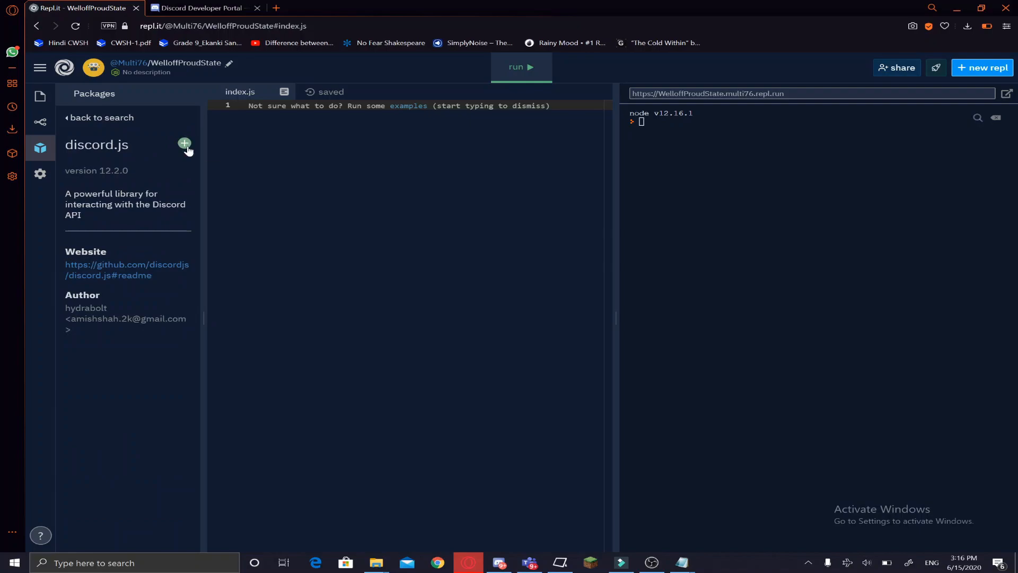
pyautogui.click(185, 143)
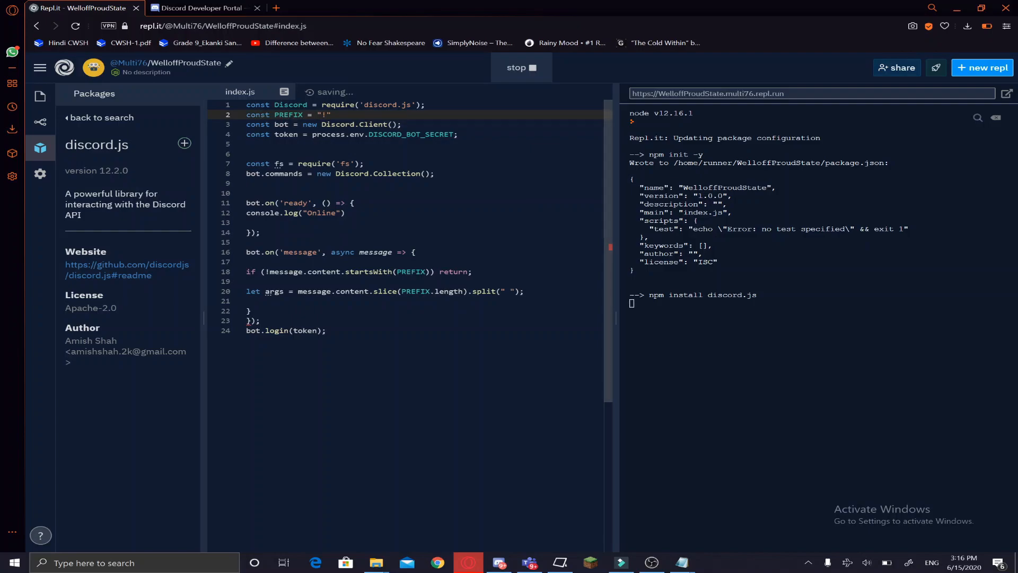
pyautogui.moveTo(332, 91)
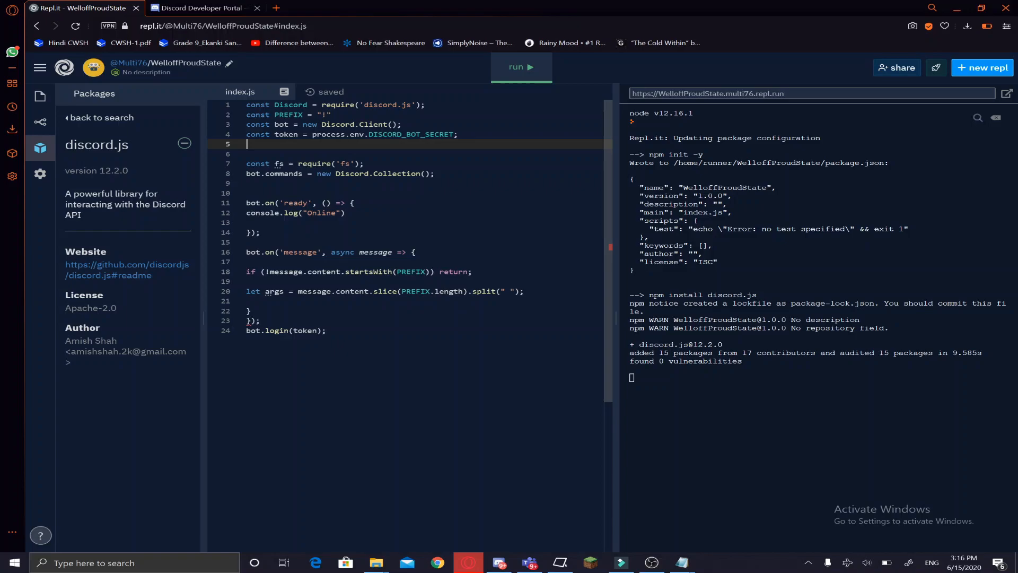
pyautogui.moveTo(39, 96)
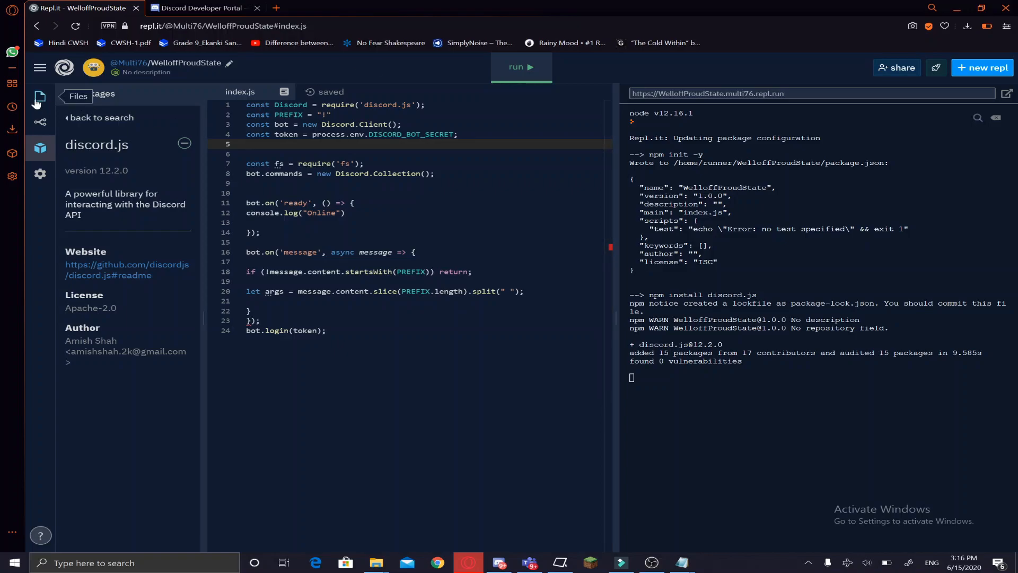
# Switch back to the Discord Developer Portal tab after discord.js installs.
pyautogui.click(204, 8)
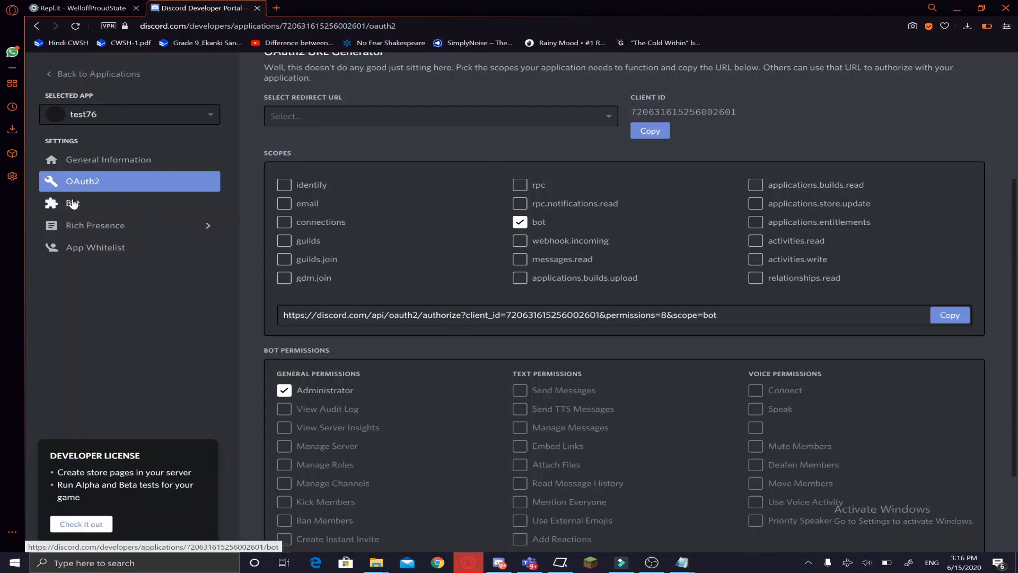
# Check the bot's token page in the Developer Portal, then return to index.js in Repl.it.
pyautogui.click(73, 202)
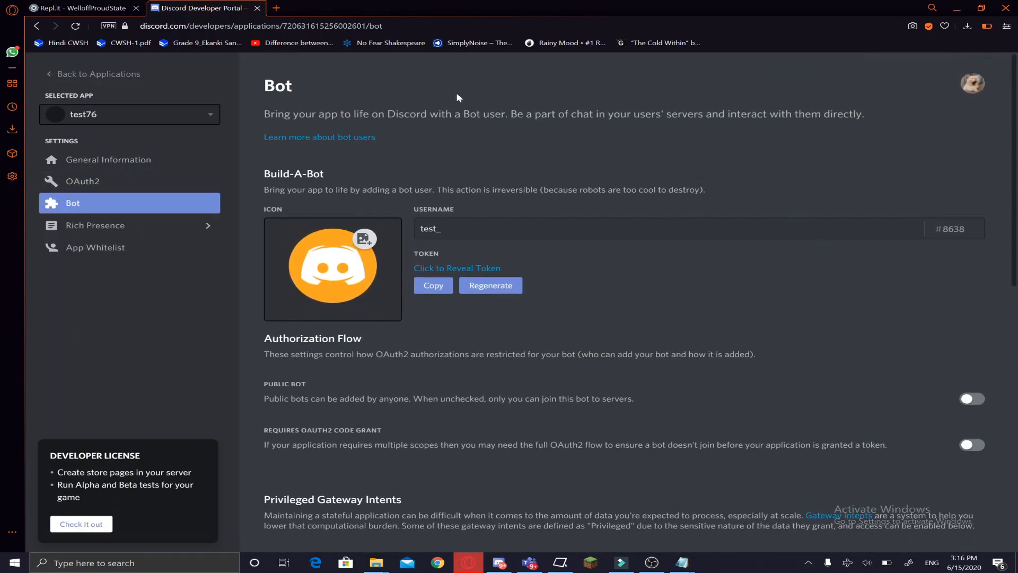
pyautogui.click(77, 8)
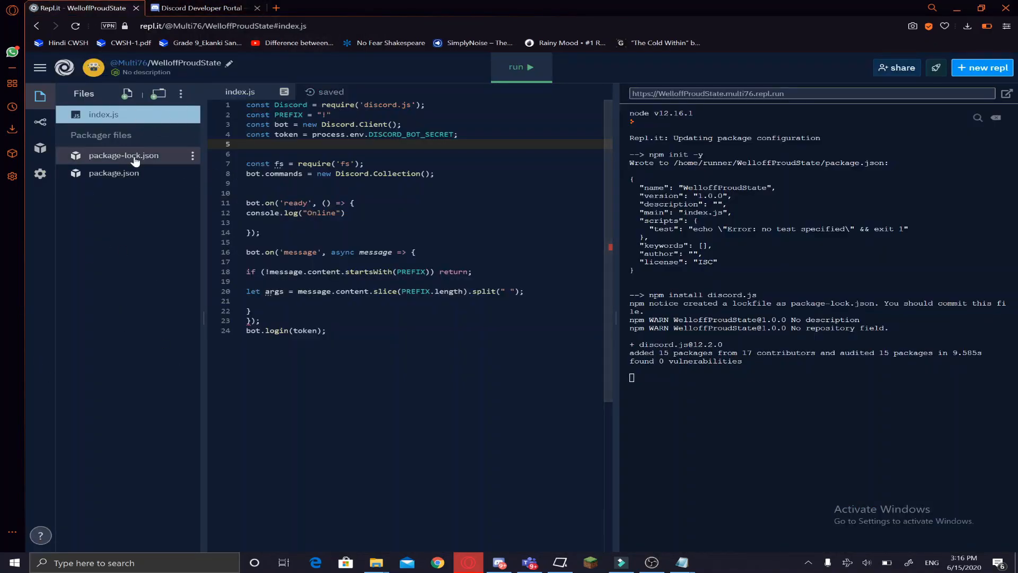
pyautogui.moveTo(123, 155)
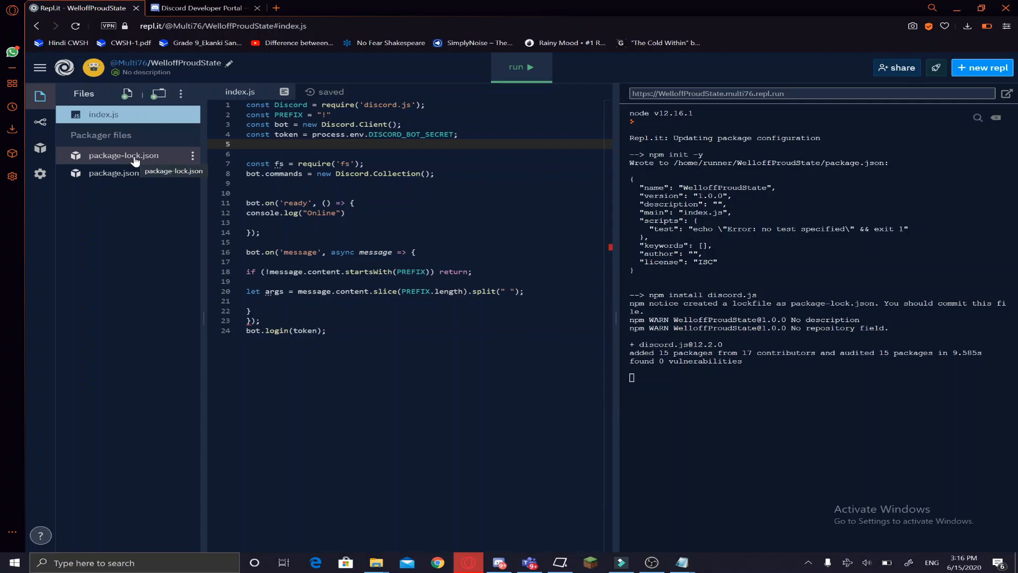
pyautogui.click(204, 7)
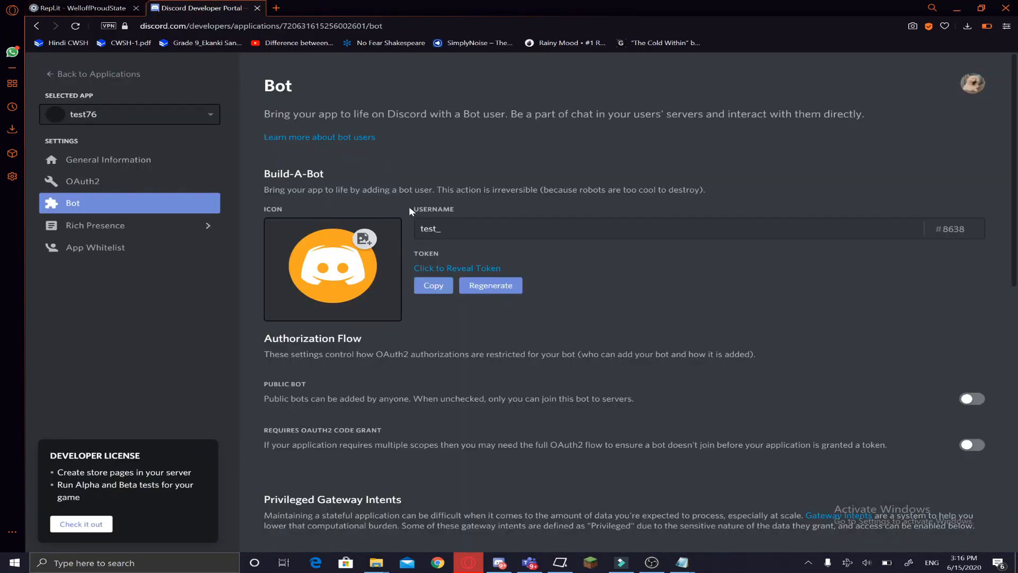
pyautogui.click(78, 7)
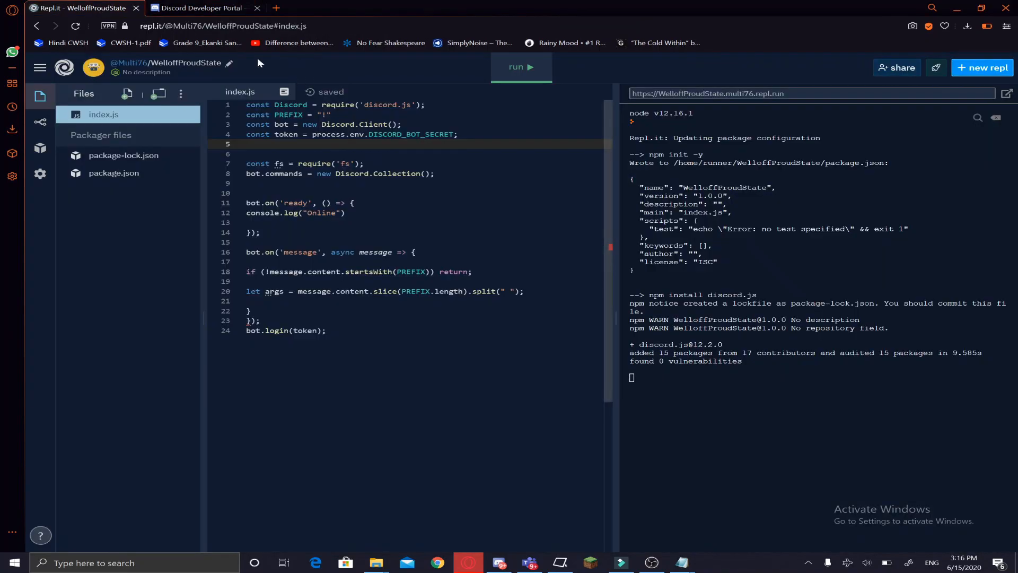
pyautogui.click(204, 8)
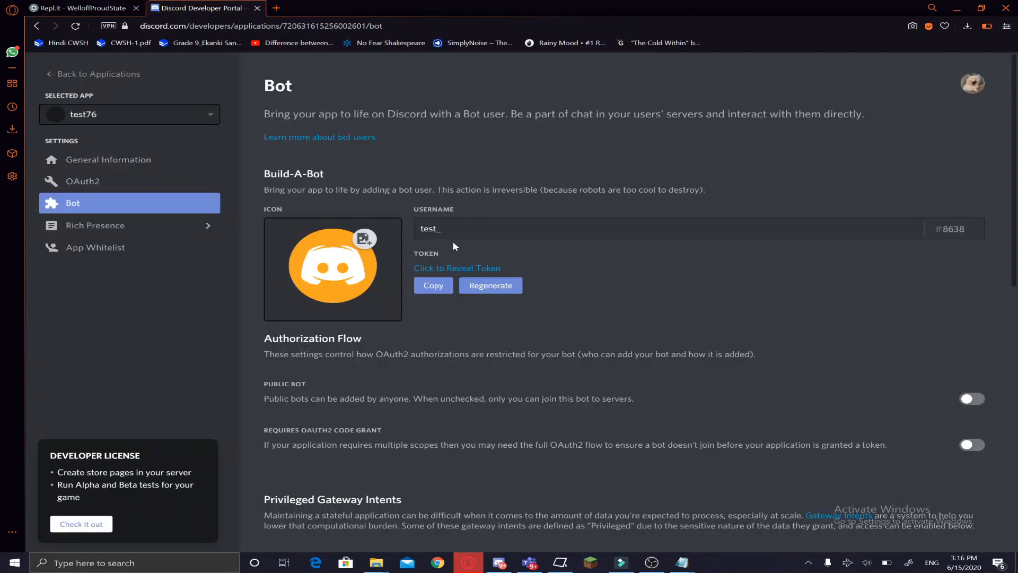
pyautogui.click(77, 7)
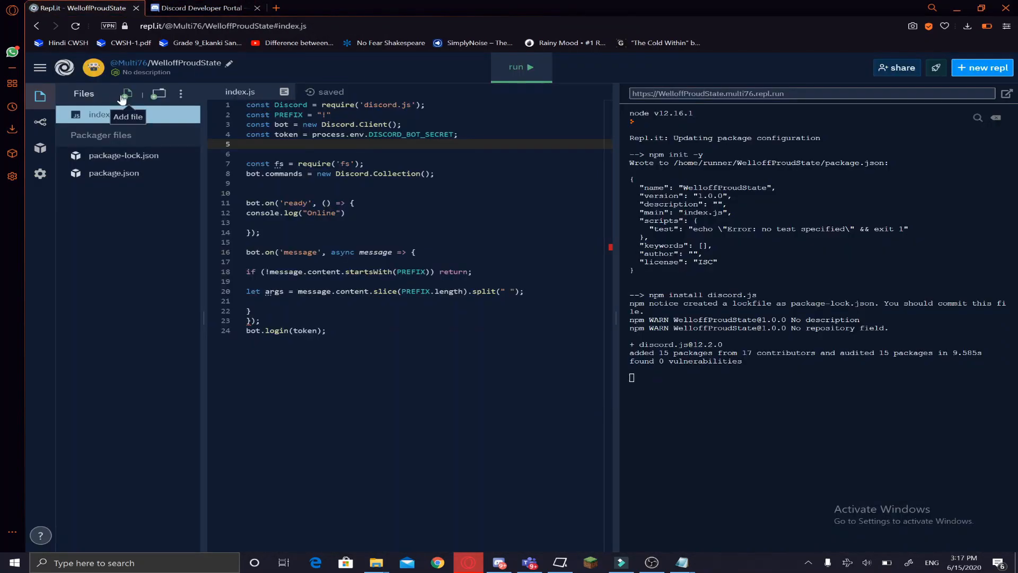
pyautogui.moveTo(137, 296)
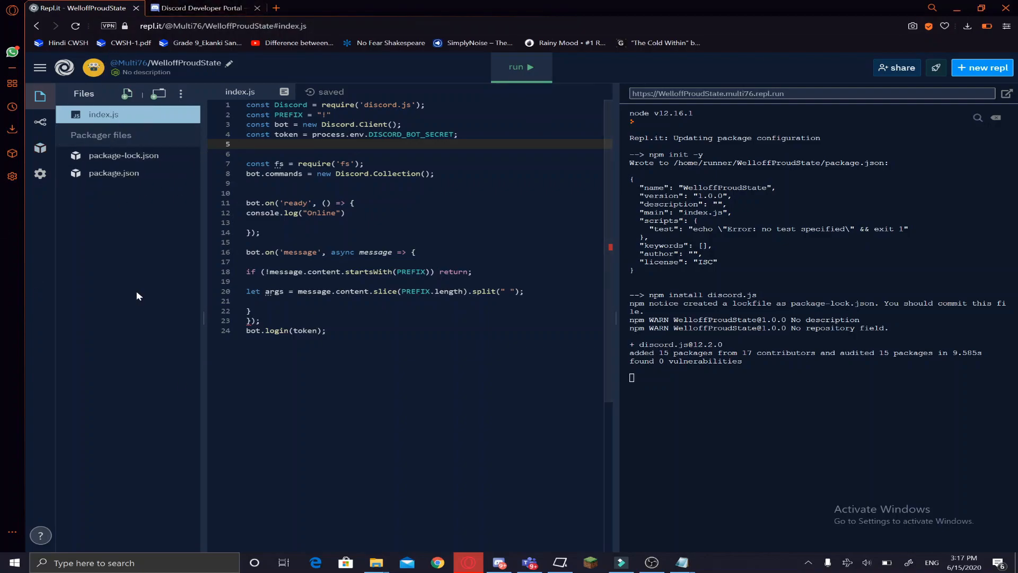
# Add a new file named .env to the project.
pyautogui.click(128, 95)
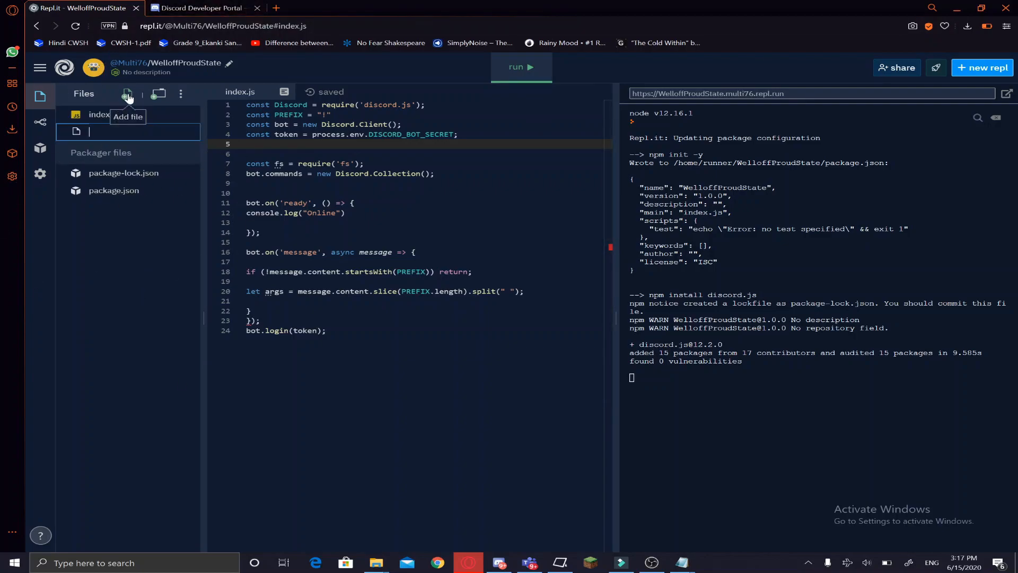
pyautogui.write('.env')
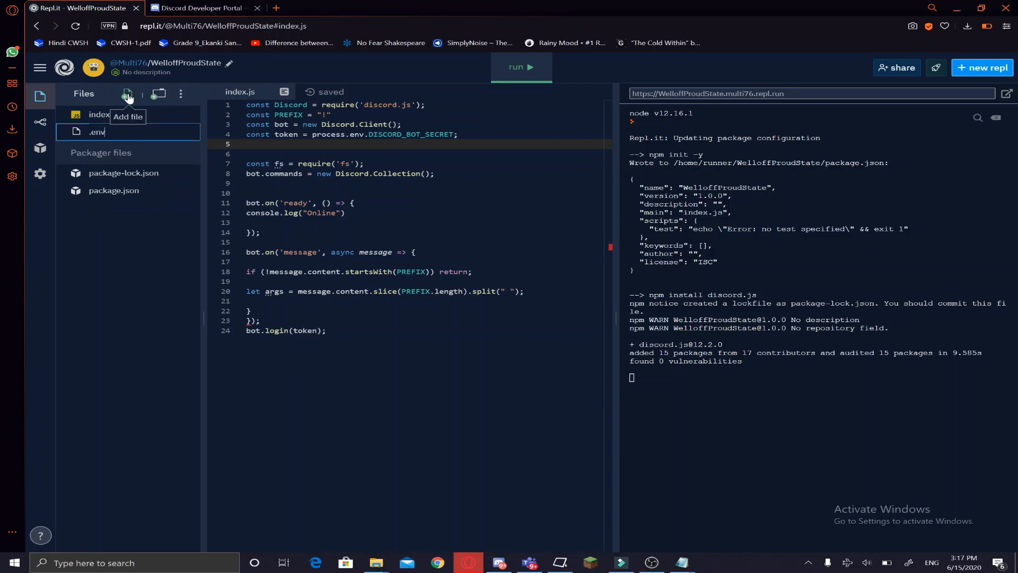
pyautogui.press('enter')
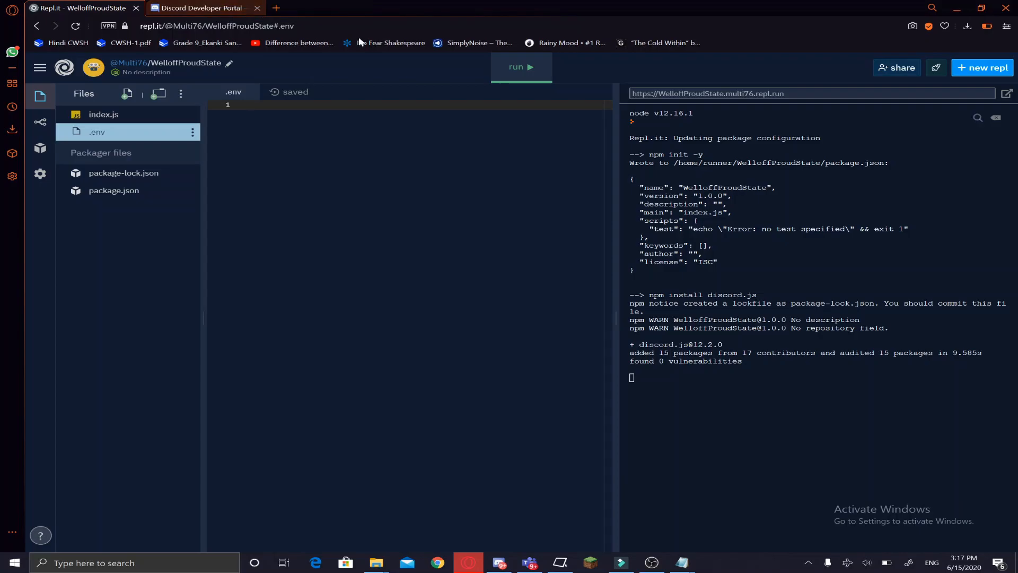
pyautogui.moveTo(103, 115)
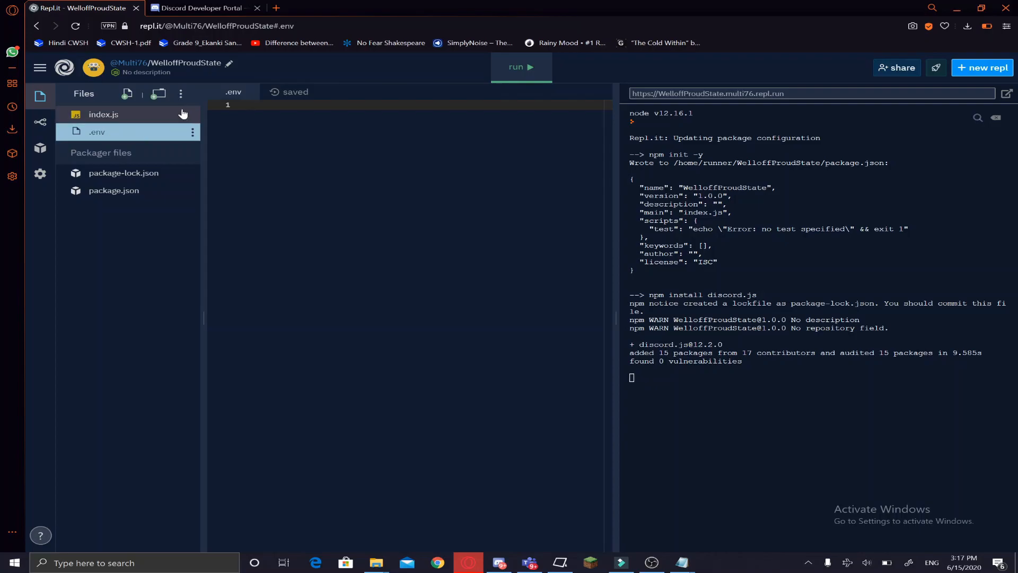
pyautogui.moveTo(434, 21)
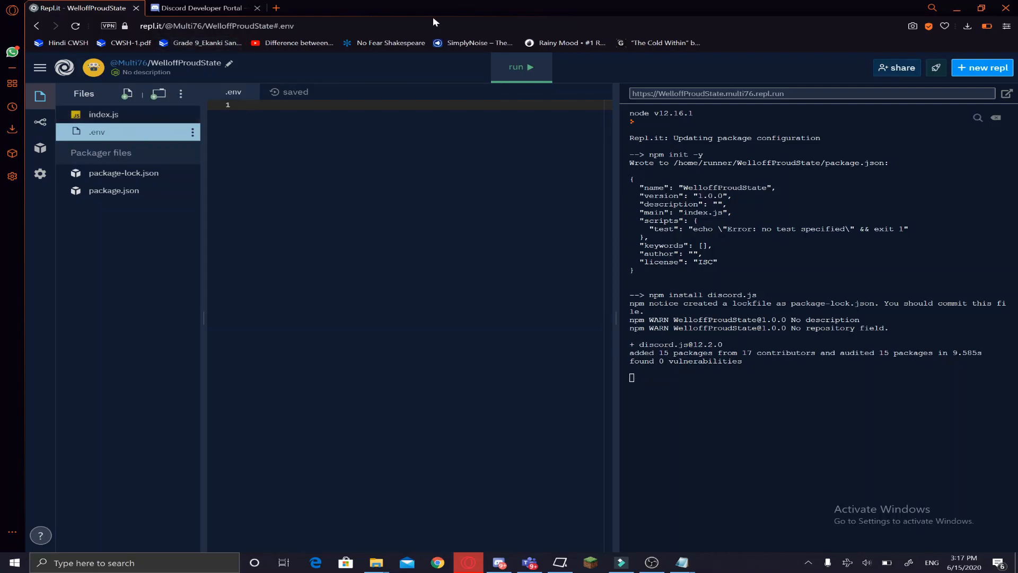
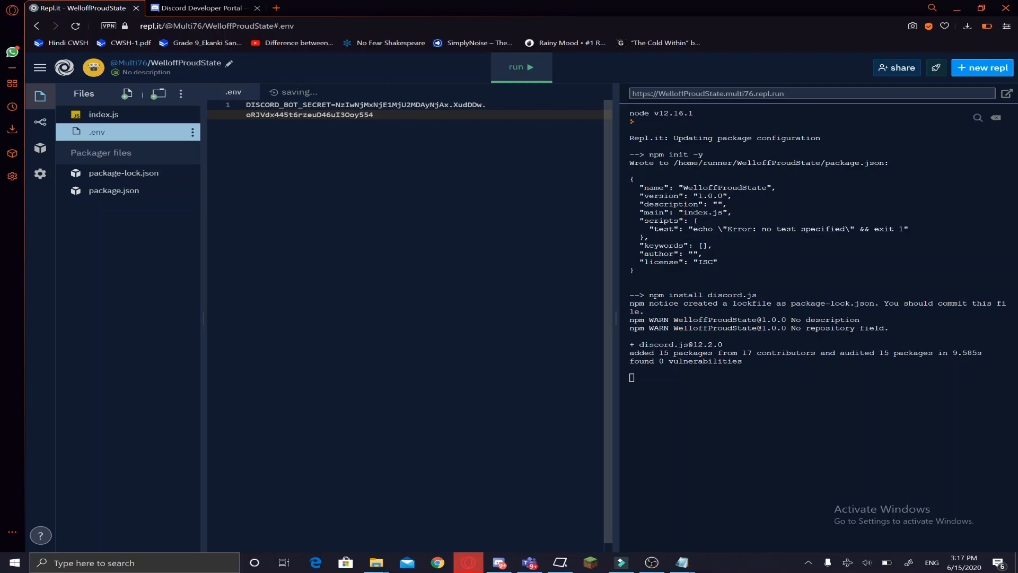
# Set DISCORD_BOT_SECRET to the bot token in .env and return to index.js.
pyautogui.click(104, 115)
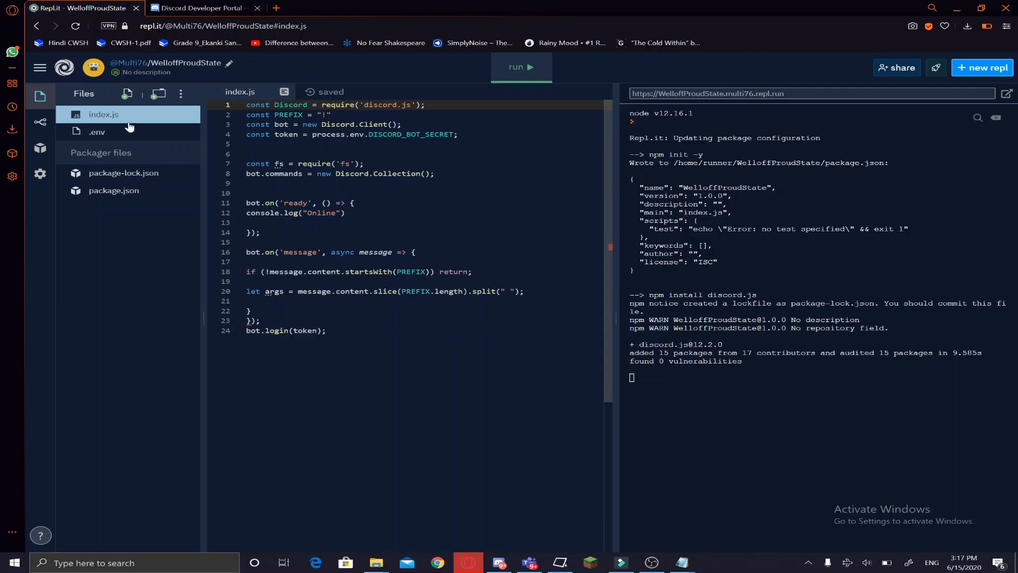
pyautogui.click(96, 131)
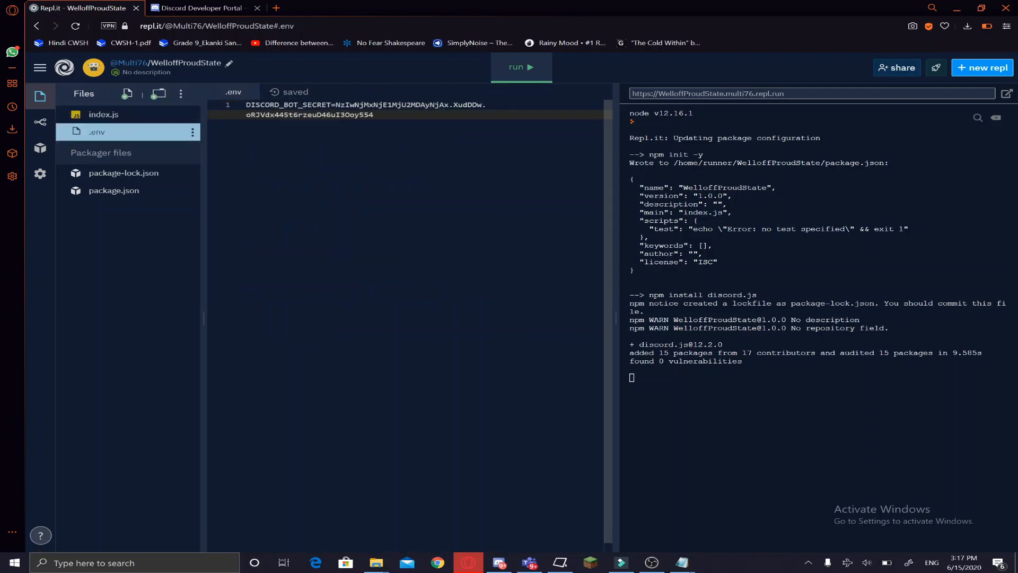
pyautogui.click(102, 114)
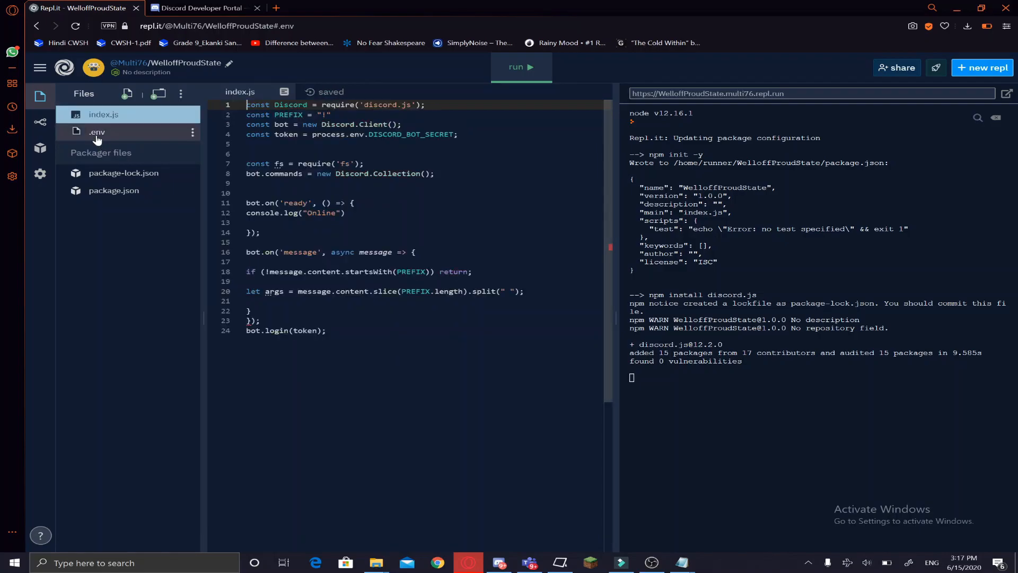
pyautogui.click(103, 115)
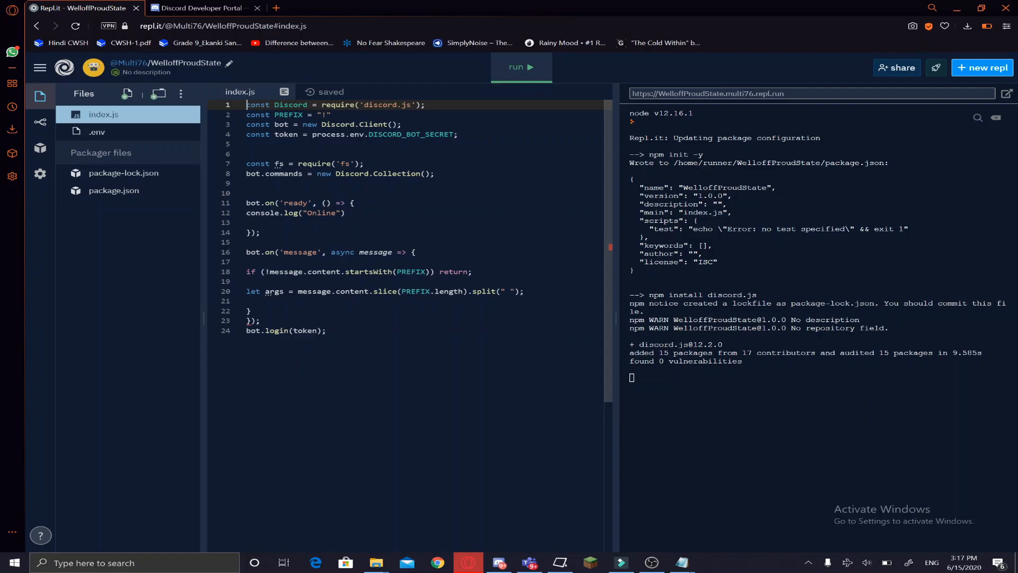
pyautogui.click(336, 202)
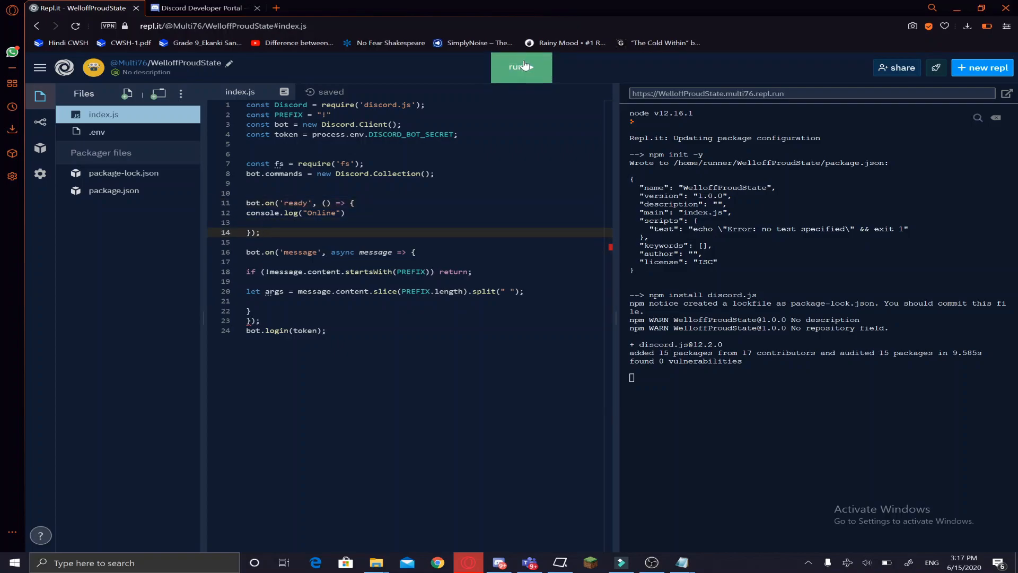
# Add the missing closing bracket in index.js and run the bot so it logs Online.
pyautogui.click(522, 66)
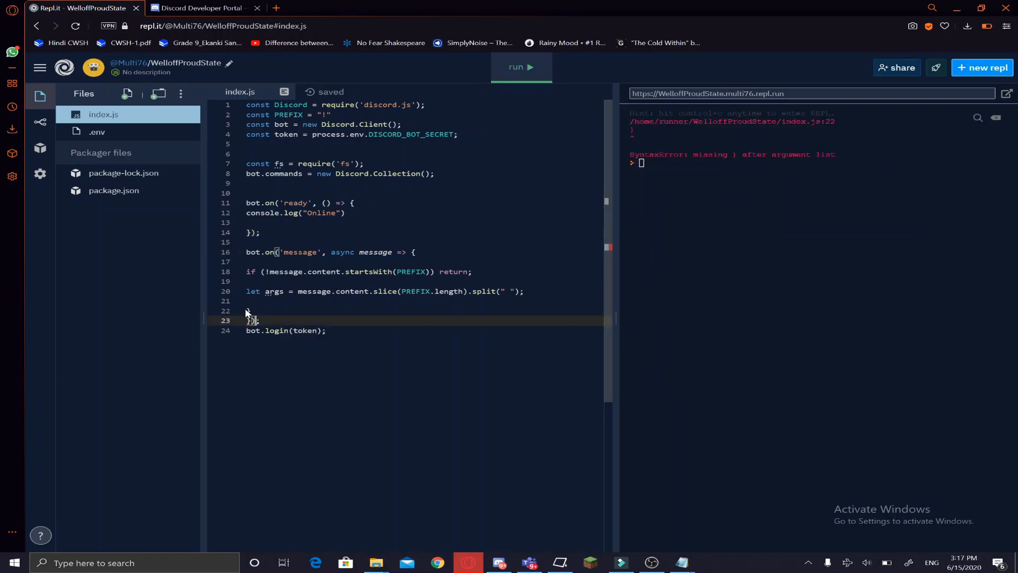
pyautogui.write('}')
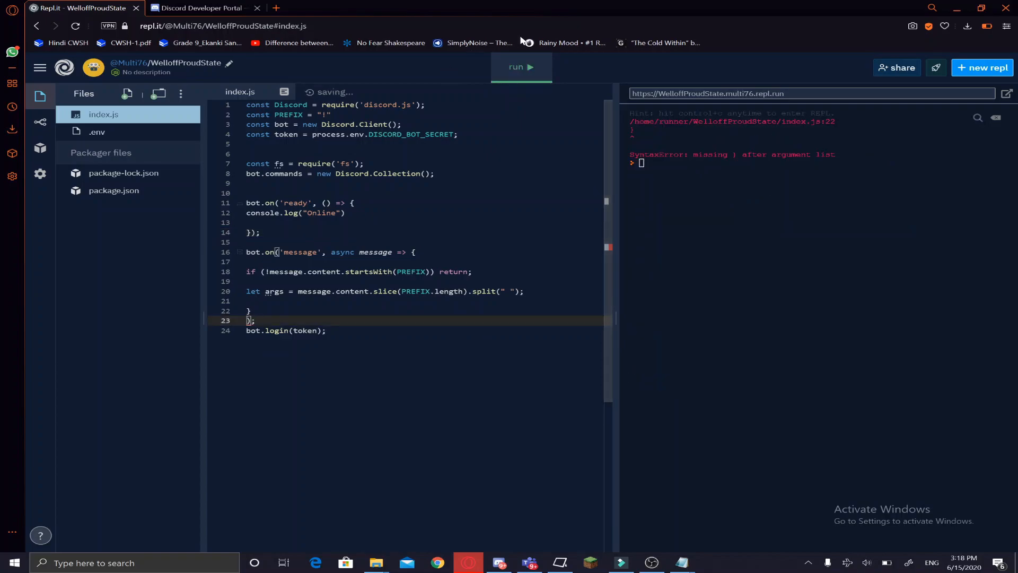
pyautogui.click(520, 67)
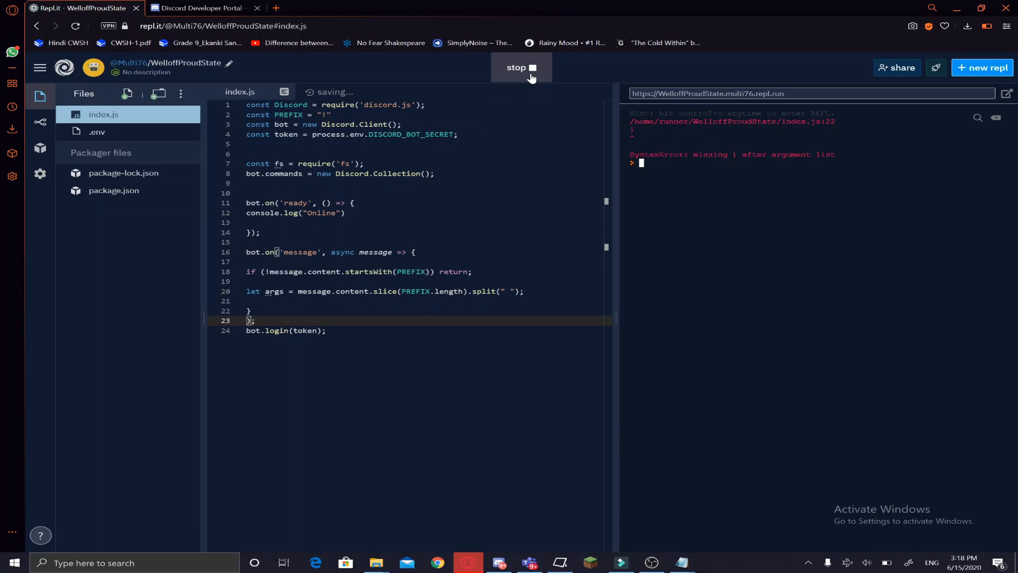
pyautogui.click(520, 68)
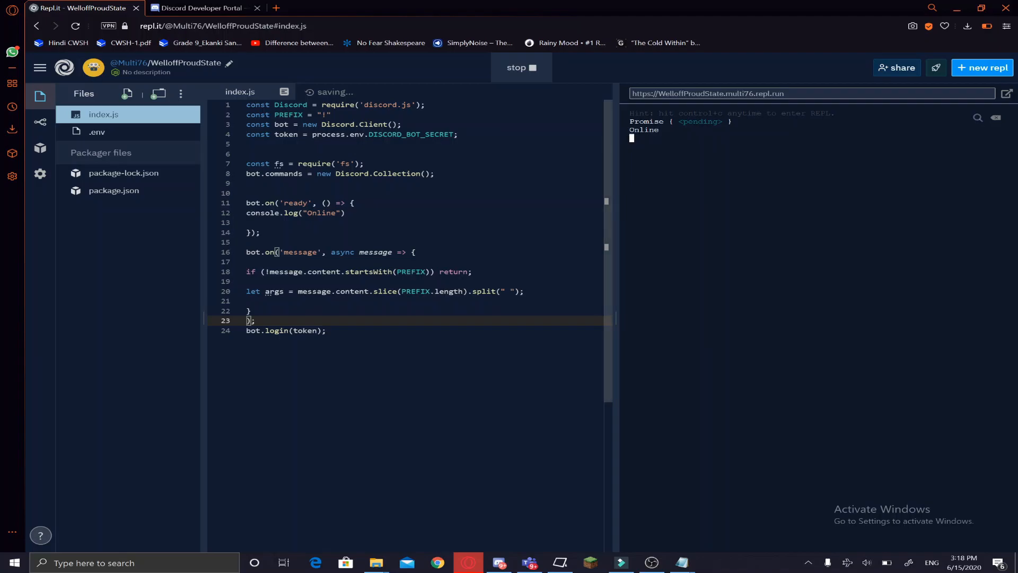
# Review the token in .env and return to the index.js code.
pyautogui.click(499, 562)
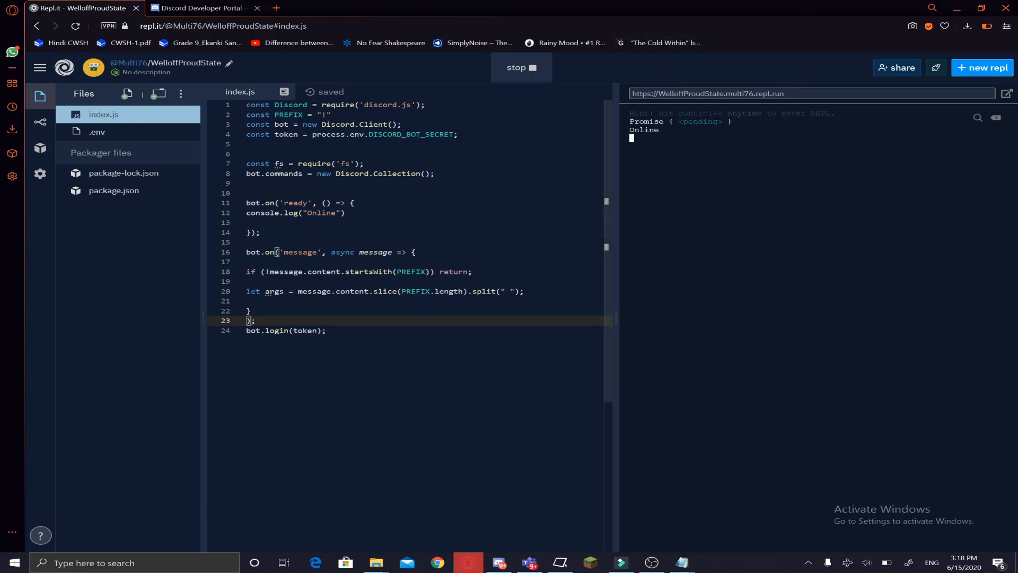
pyautogui.click(96, 131)
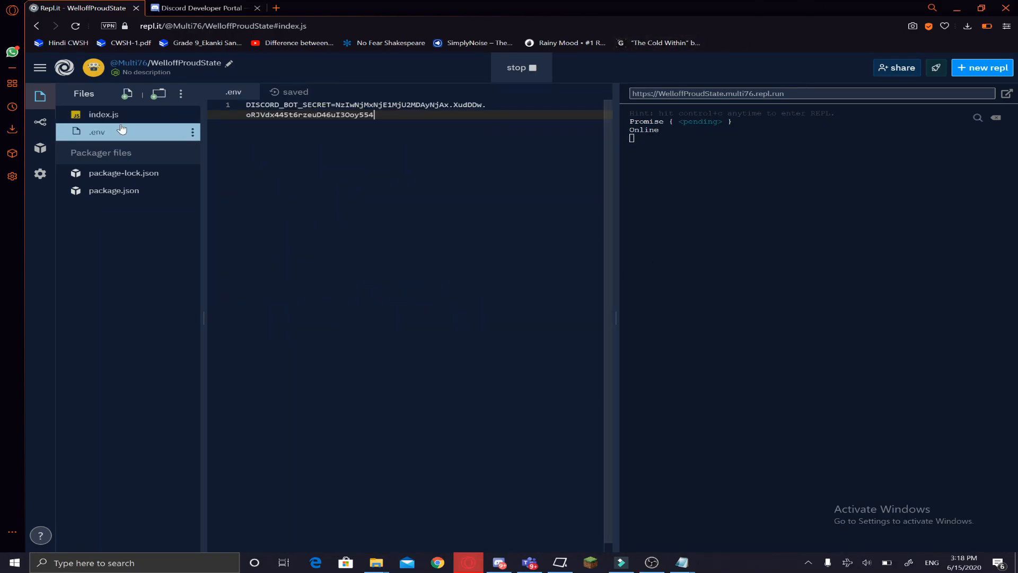
pyautogui.click(103, 114)
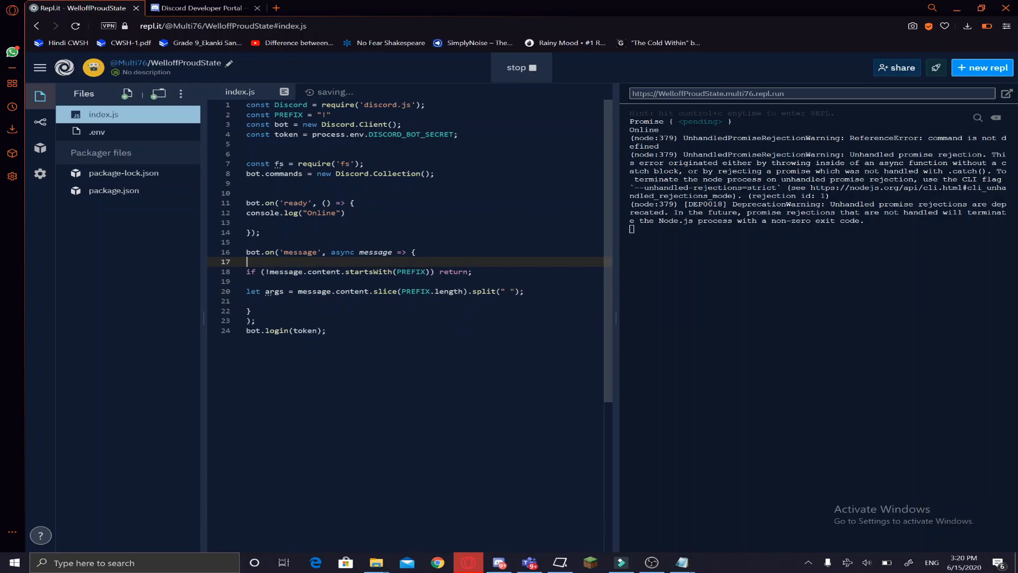